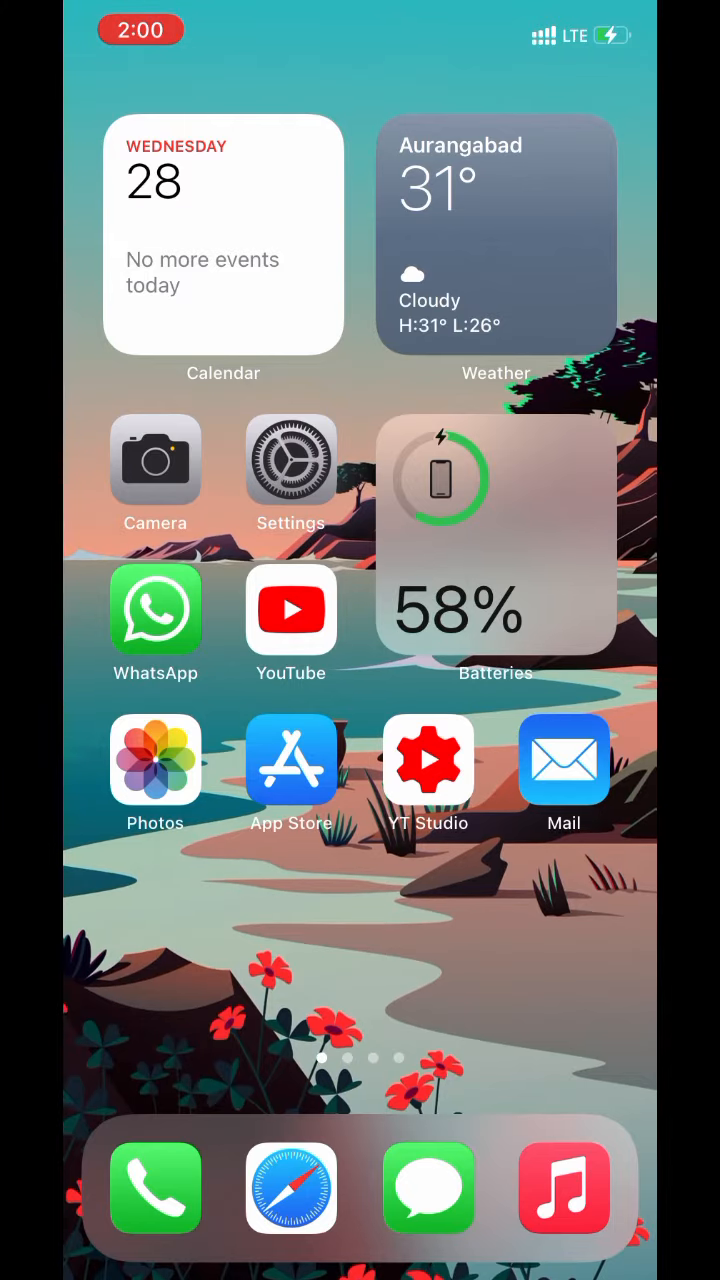
Turn on the iCloud Drive toggle in the Apple ID's iCloud settings page.
{"action": "left_click", "coordinate": [292, 460]}
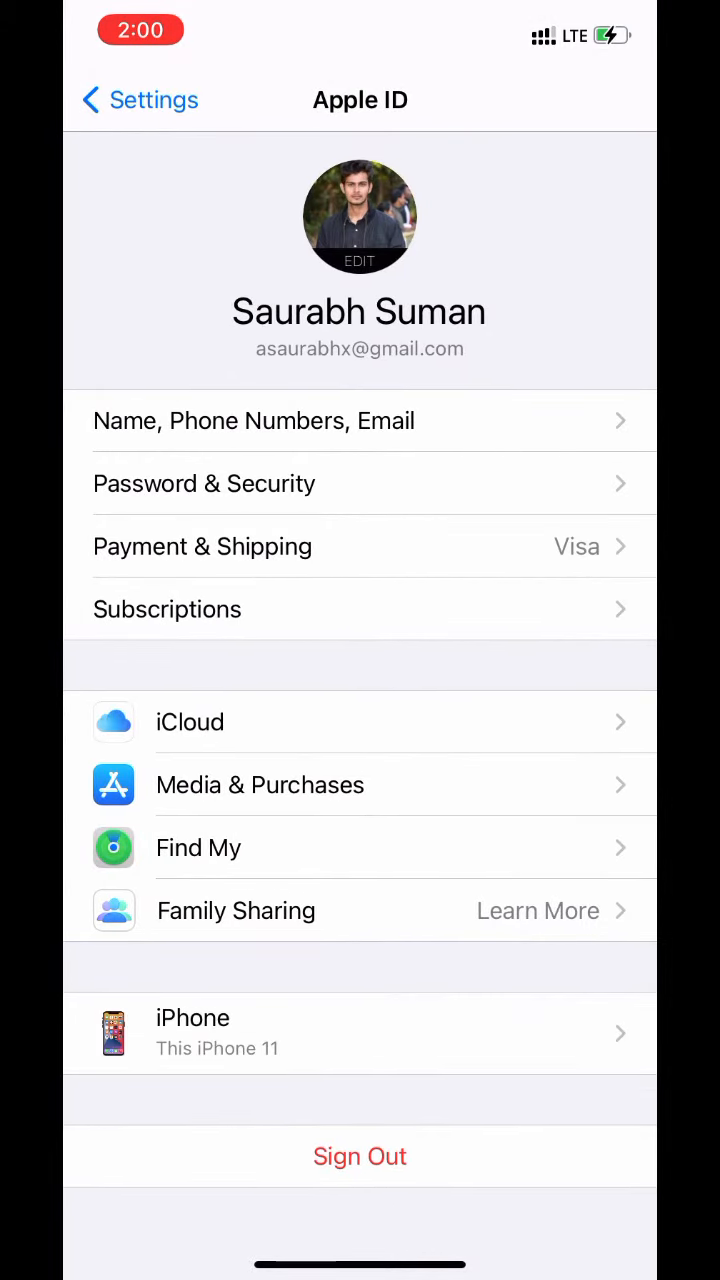
{"action": "left_click", "coordinate": [188, 722]}
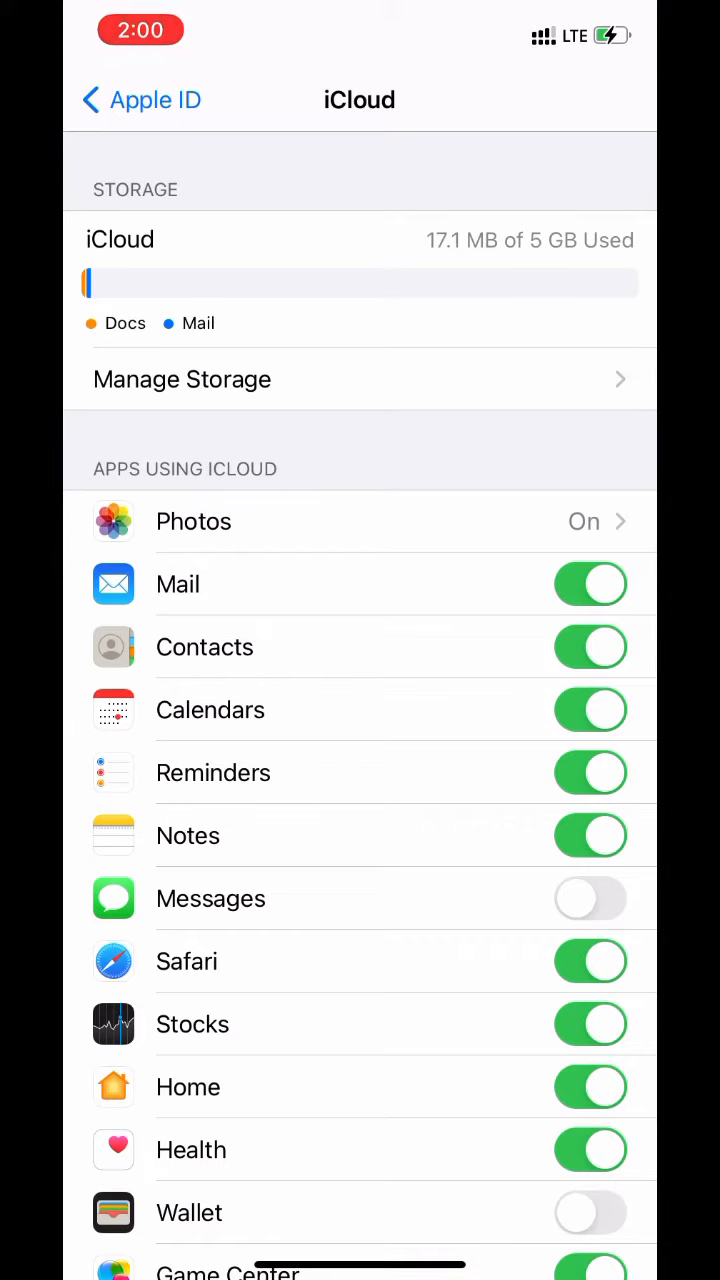
{"action": "scroll", "scroll_direction": "down", "scroll_amount": 3}
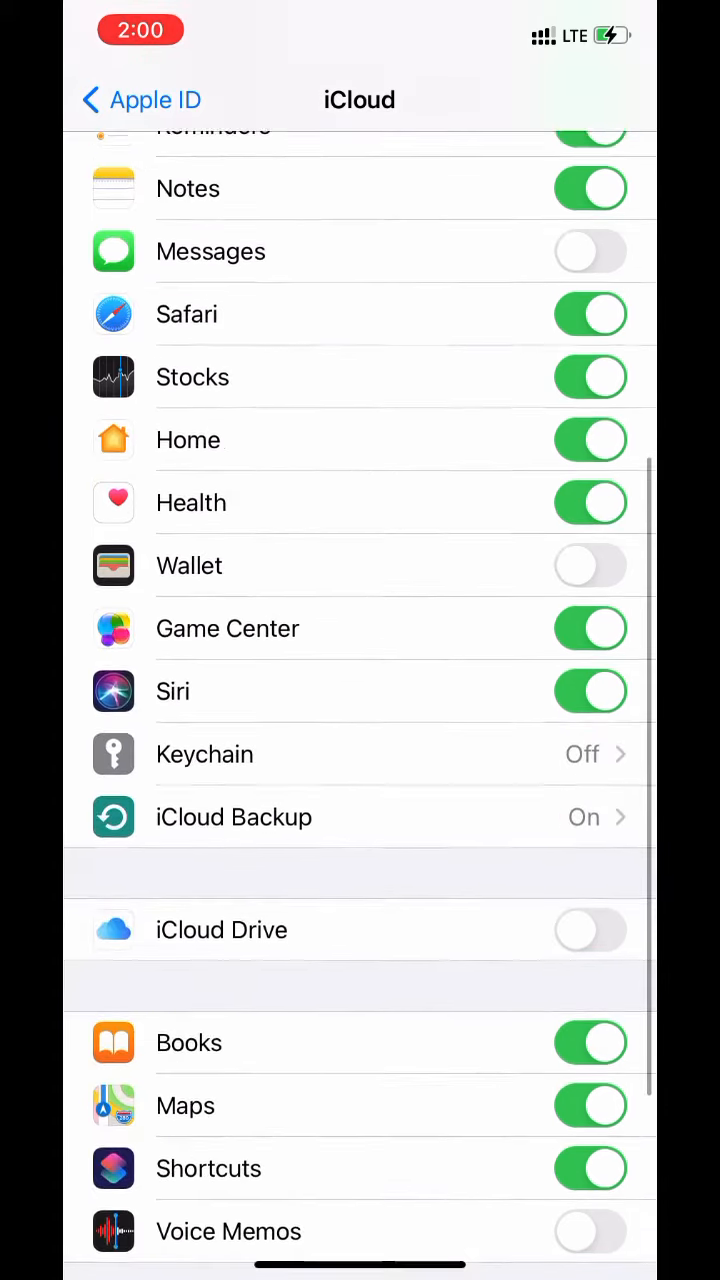
{"action": "scroll", "scroll_direction": "down", "scroll_amount": 3}
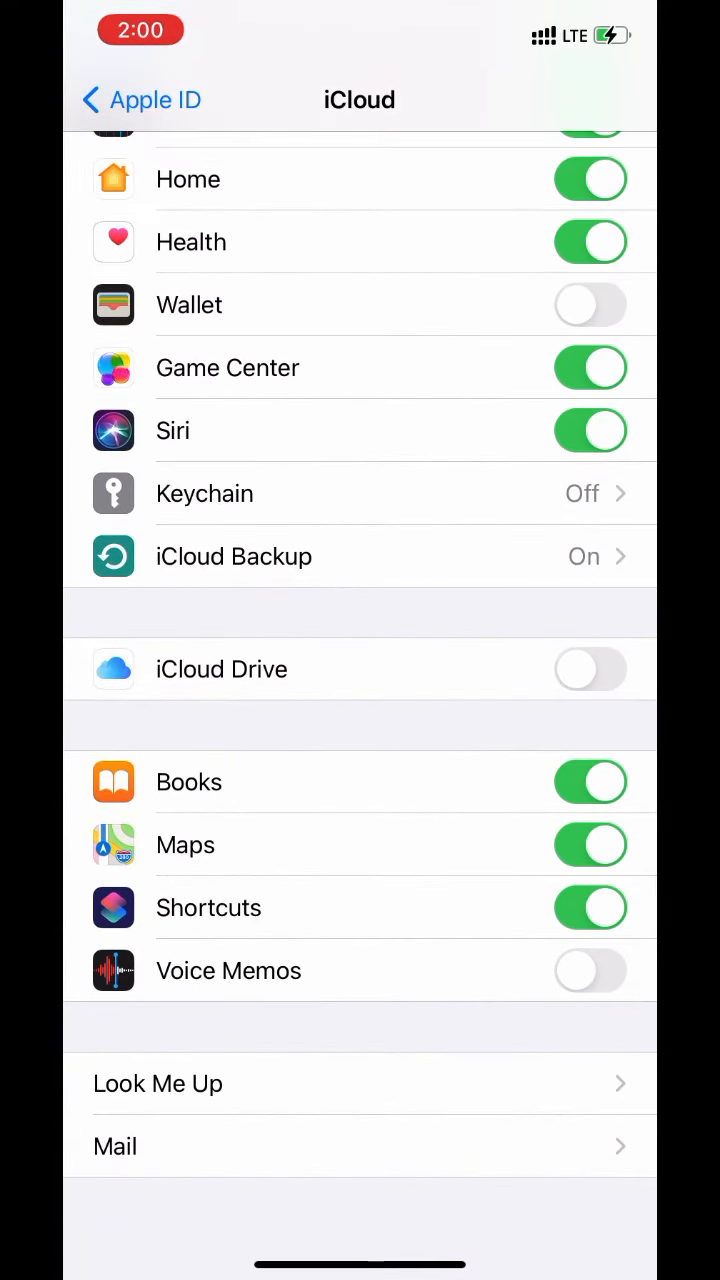
{"action": "left_click", "coordinate": [588, 668]}
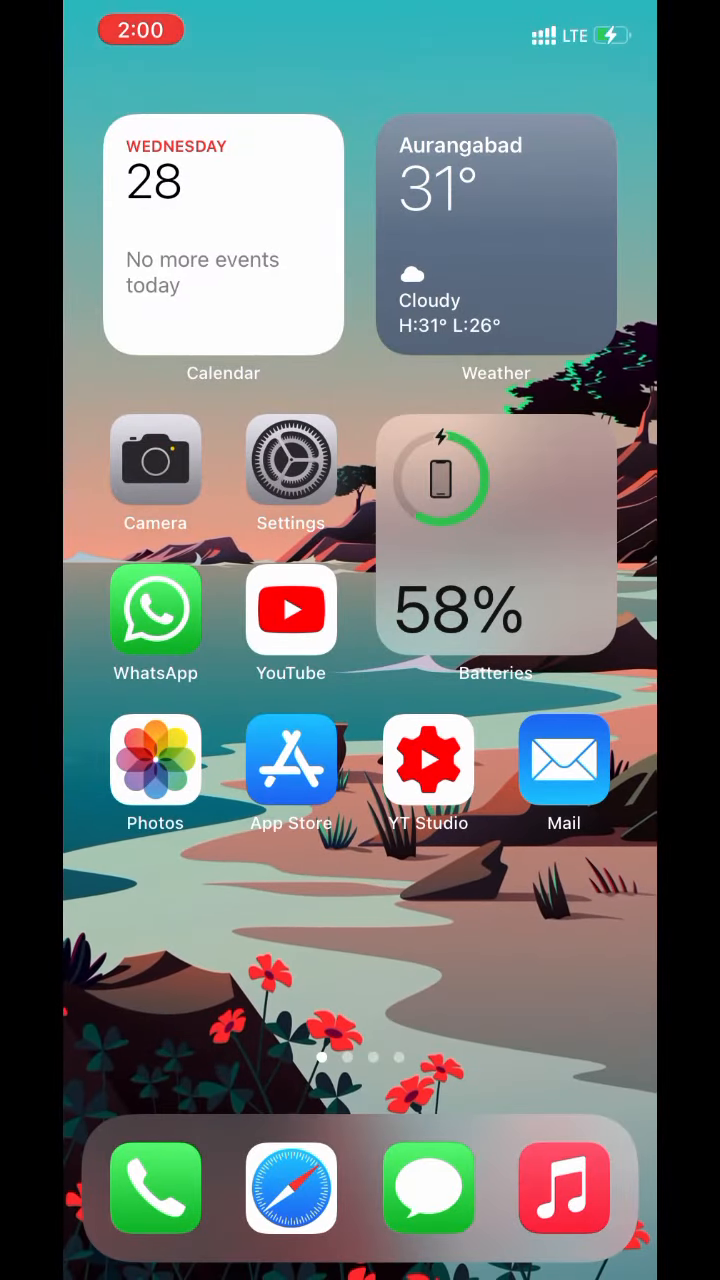
Check the iCloud Drive location shows 0 items, then return to the Browse locations list.
{"action": "scroll", "scroll_direction": "left", "scroll_amount": 3}
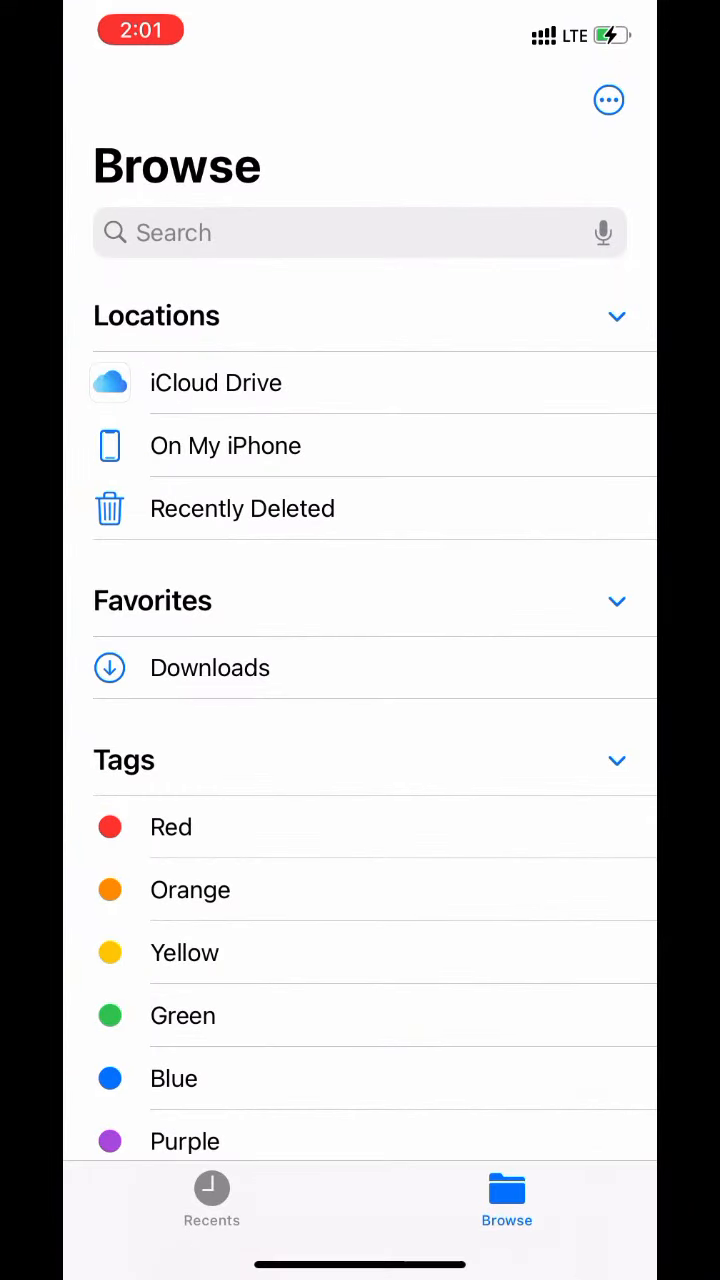
{"action": "left_click", "coordinate": [216, 384]}
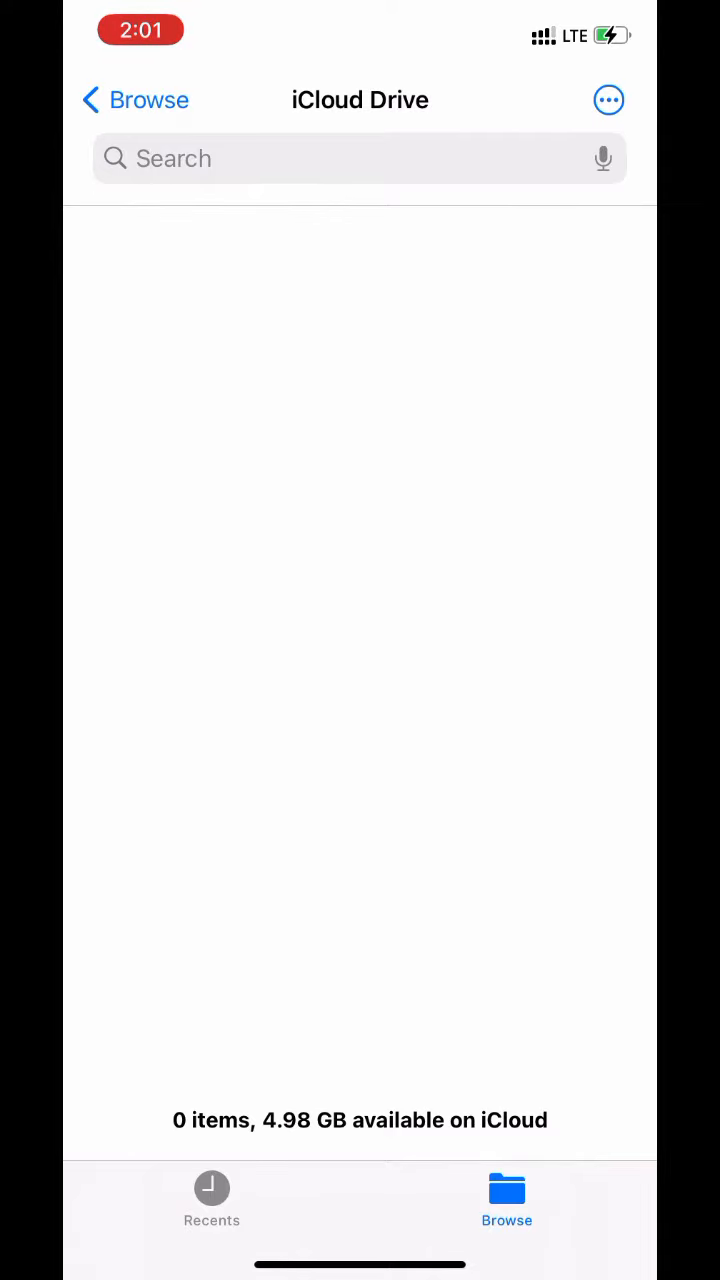
{"action": "left_click", "coordinate": [148, 100]}
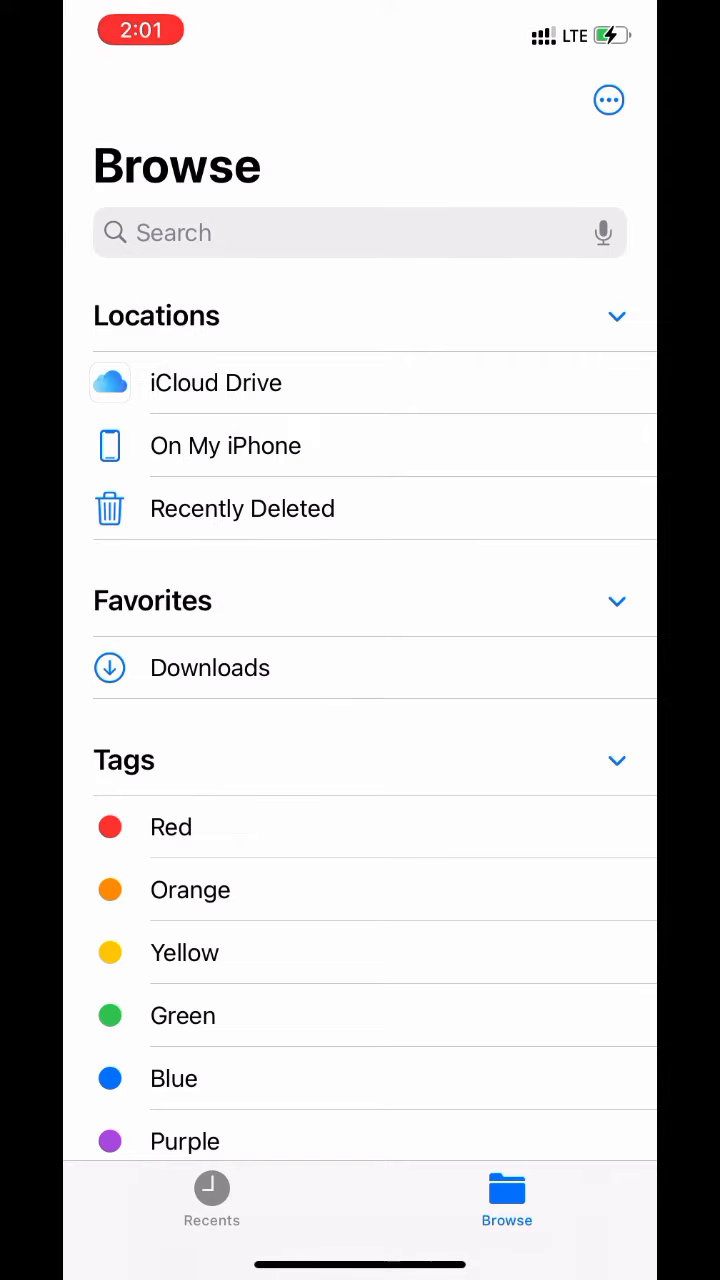
Select Apple Adapter and IMG_1185 in On My iPhone > Documents and move them to iCloud Drive.
{"action": "left_click", "coordinate": [224, 446]}
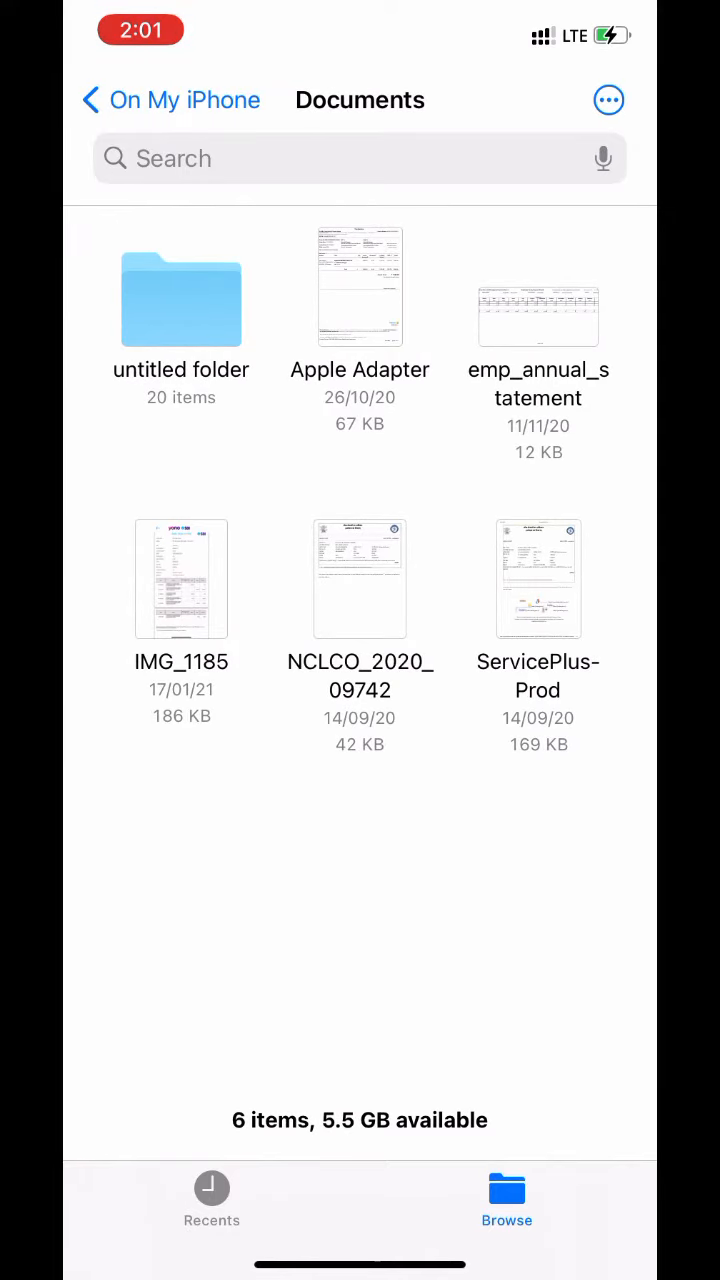
{"action": "left_click", "coordinate": [608, 100]}
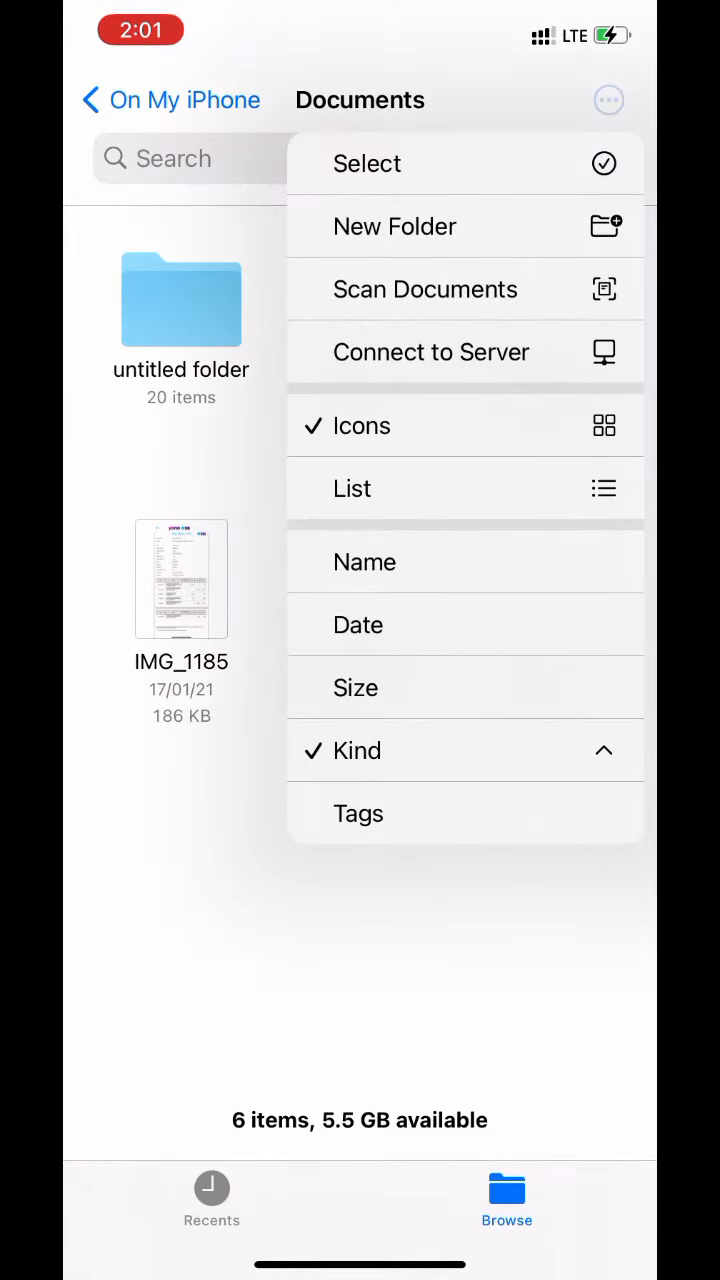
{"action": "left_click", "coordinate": [368, 164]}
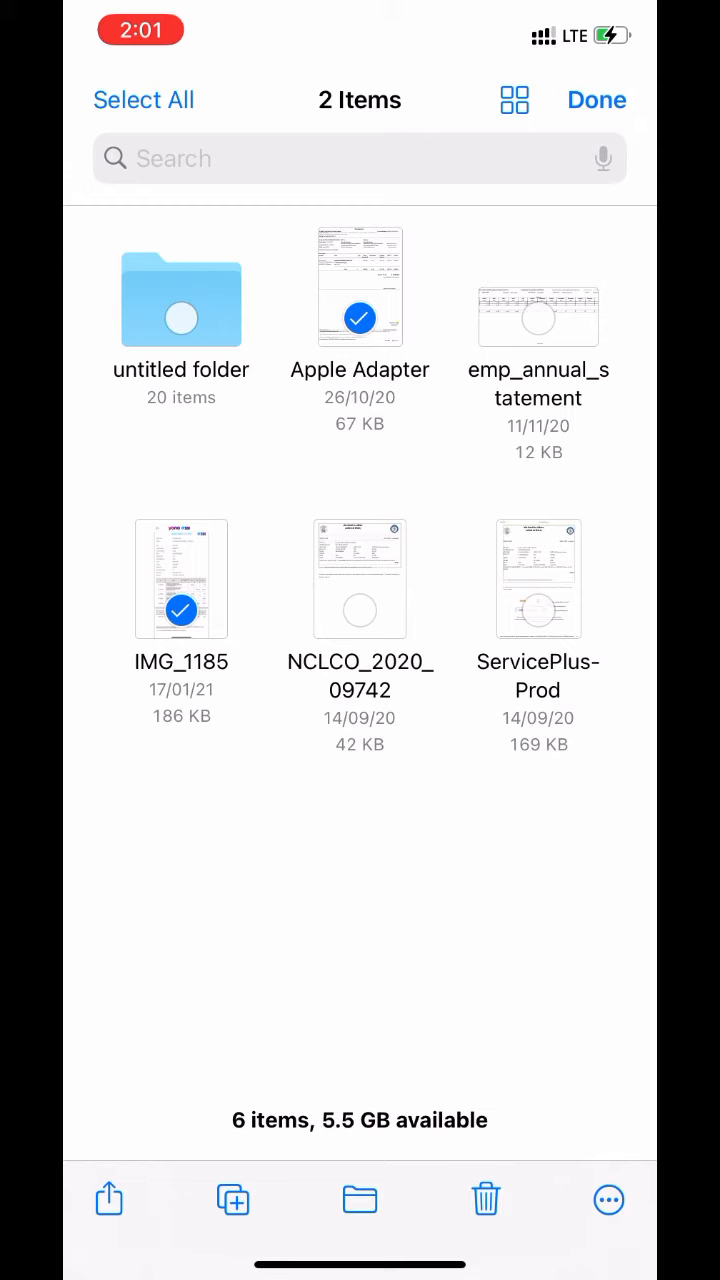
{"action": "left_click", "coordinate": [360, 1200]}
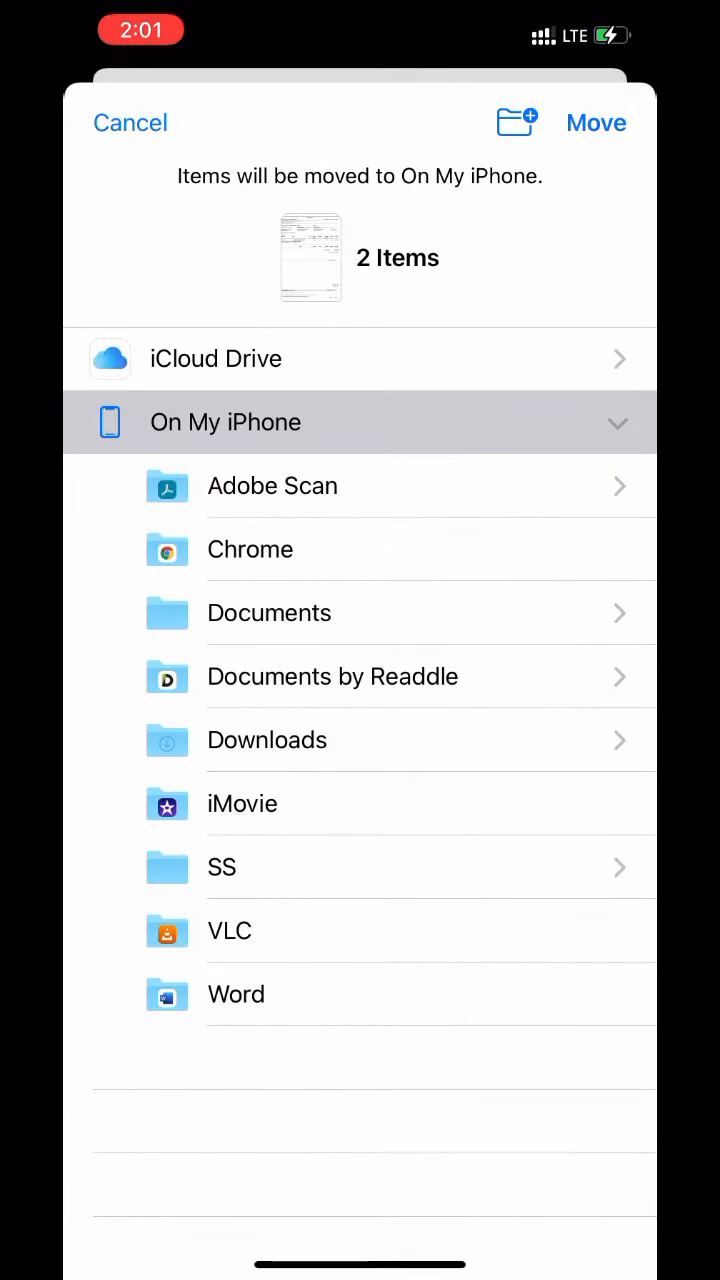
{"action": "left_click", "coordinate": [216, 358]}
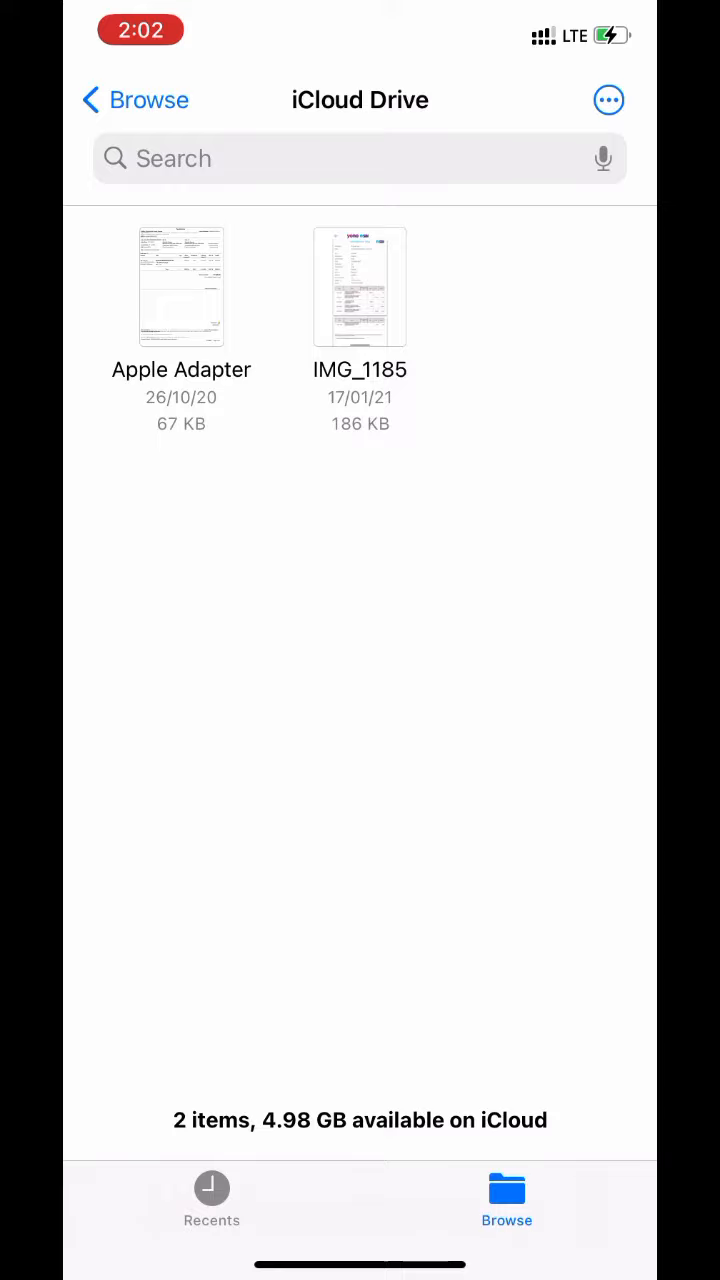
{"action": "left_click", "coordinate": [180, 288]}
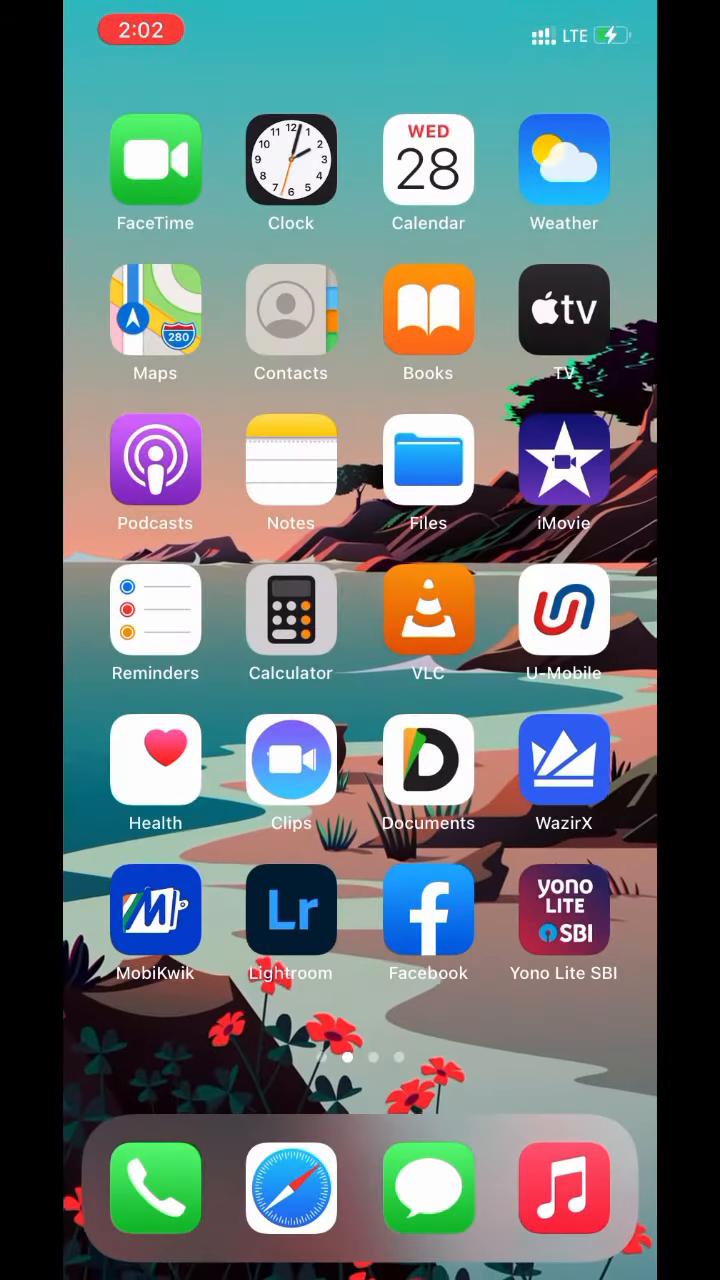
Select two Favorites photos and share them via Save to Files into iCloud Drive.
{"action": "scroll", "scroll_direction": "right", "scroll_amount": 3}
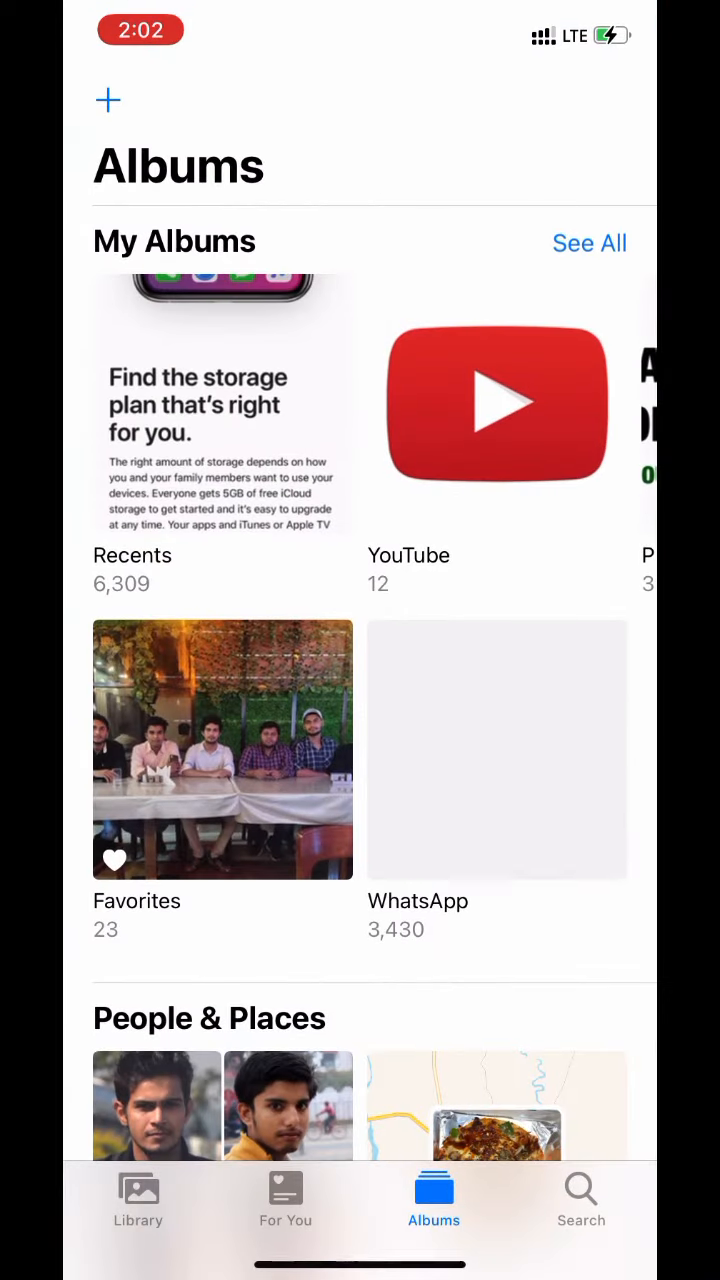
{"action": "left_click", "coordinate": [222, 750]}
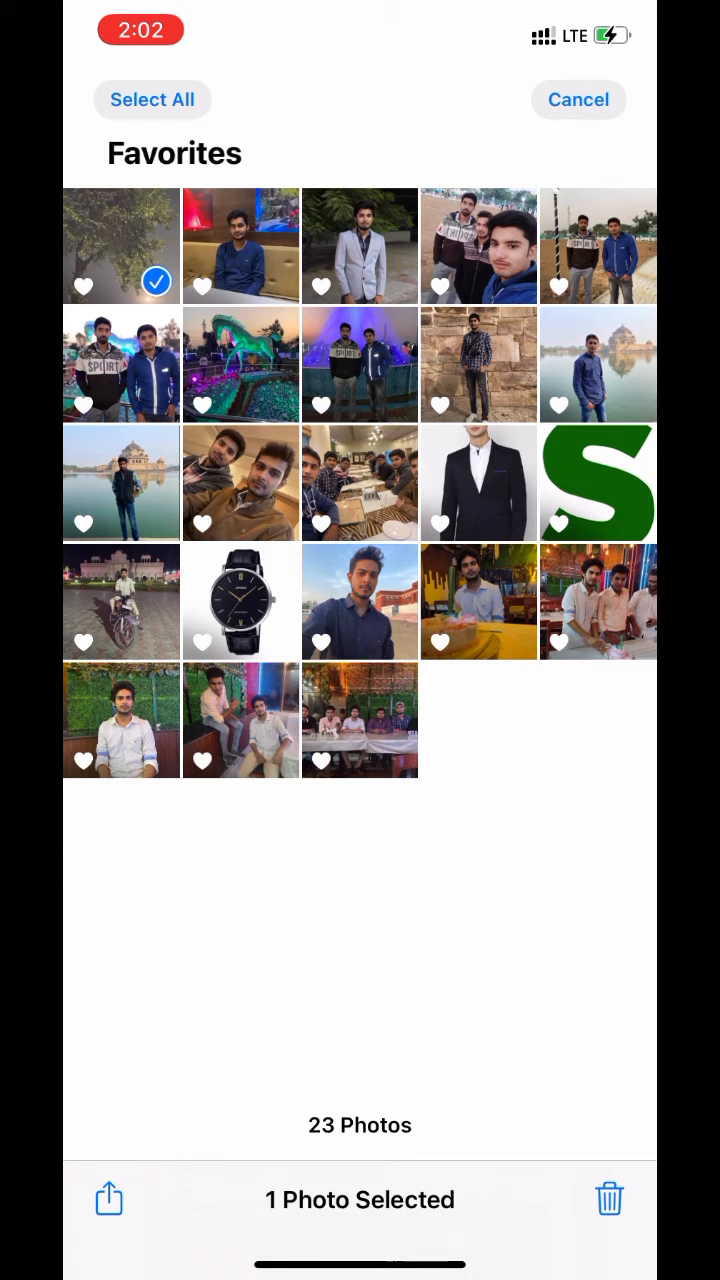
{"action": "left_click", "coordinate": [240, 364]}
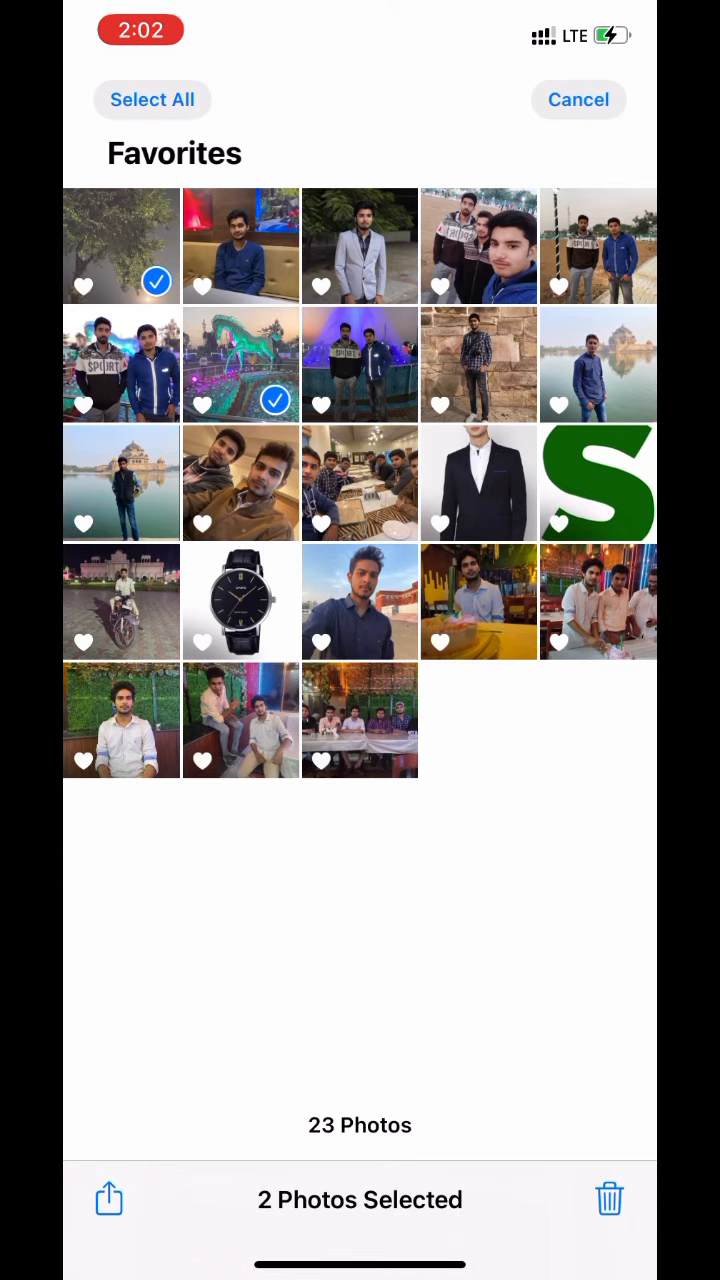
{"action": "left_click", "coordinate": [108, 1200]}
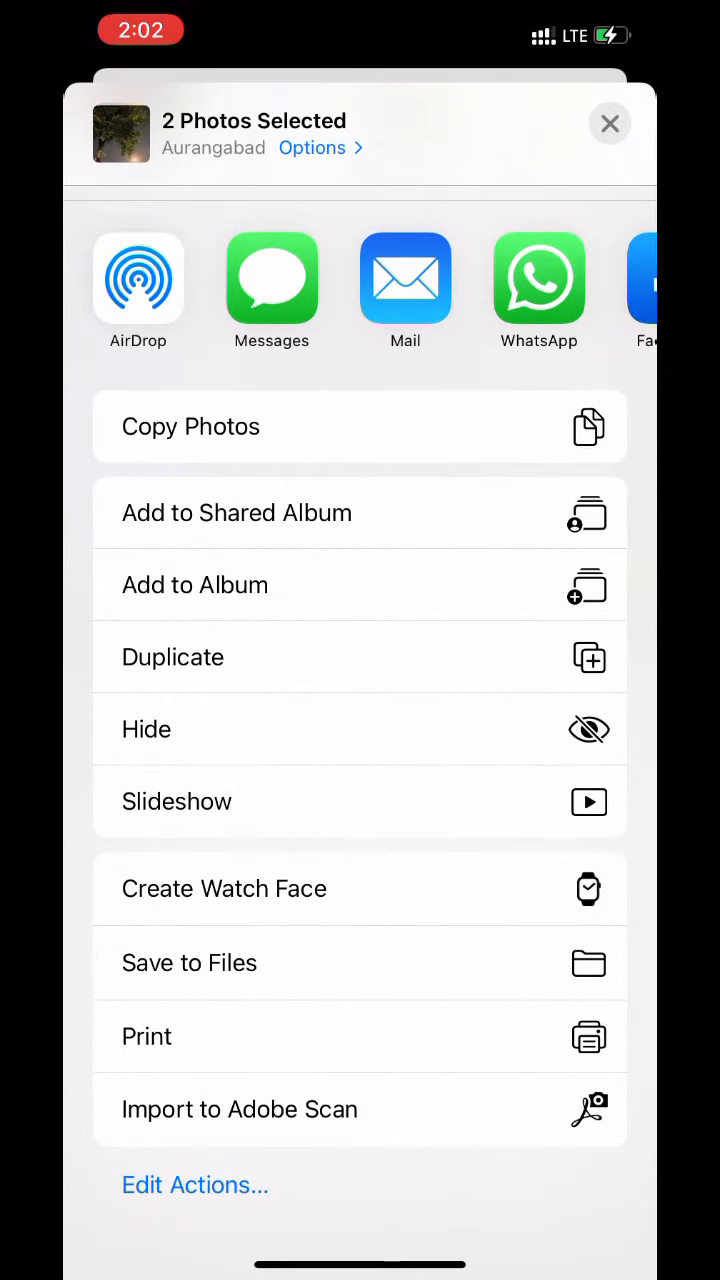
{"action": "left_click", "coordinate": [188, 964]}
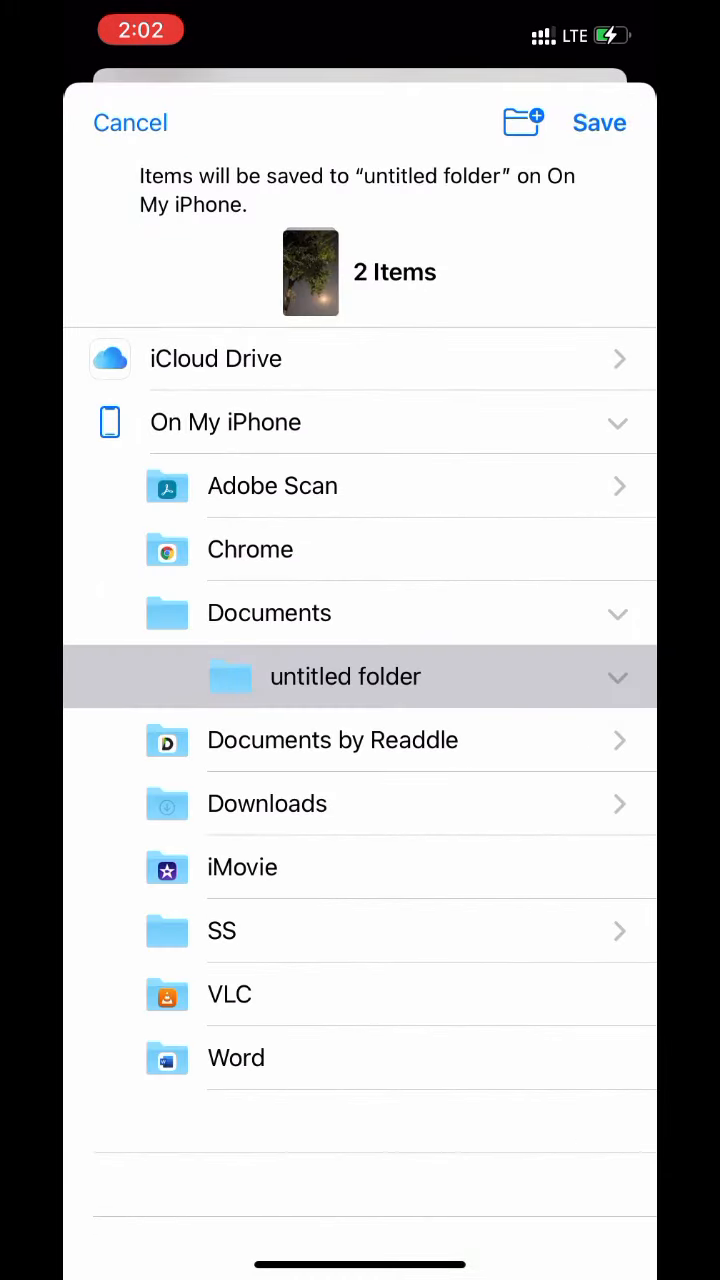
{"action": "left_click", "coordinate": [216, 358]}
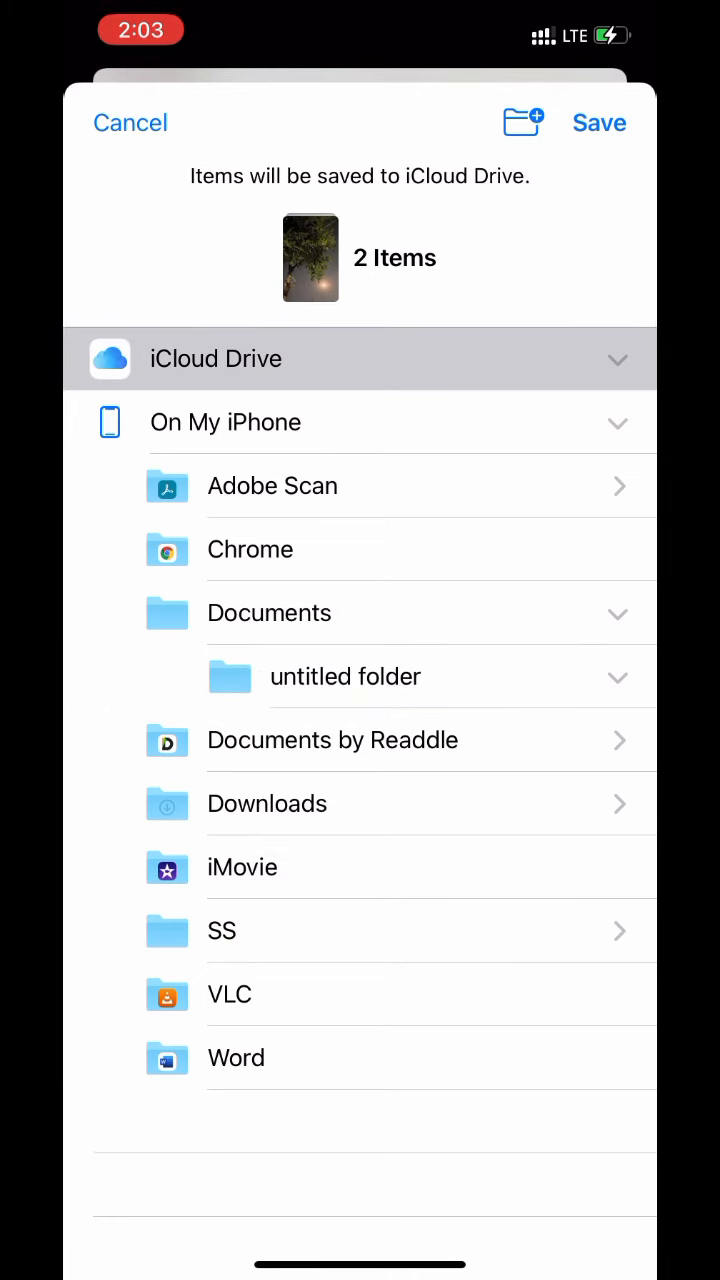
{"action": "left_click", "coordinate": [128, 122]}
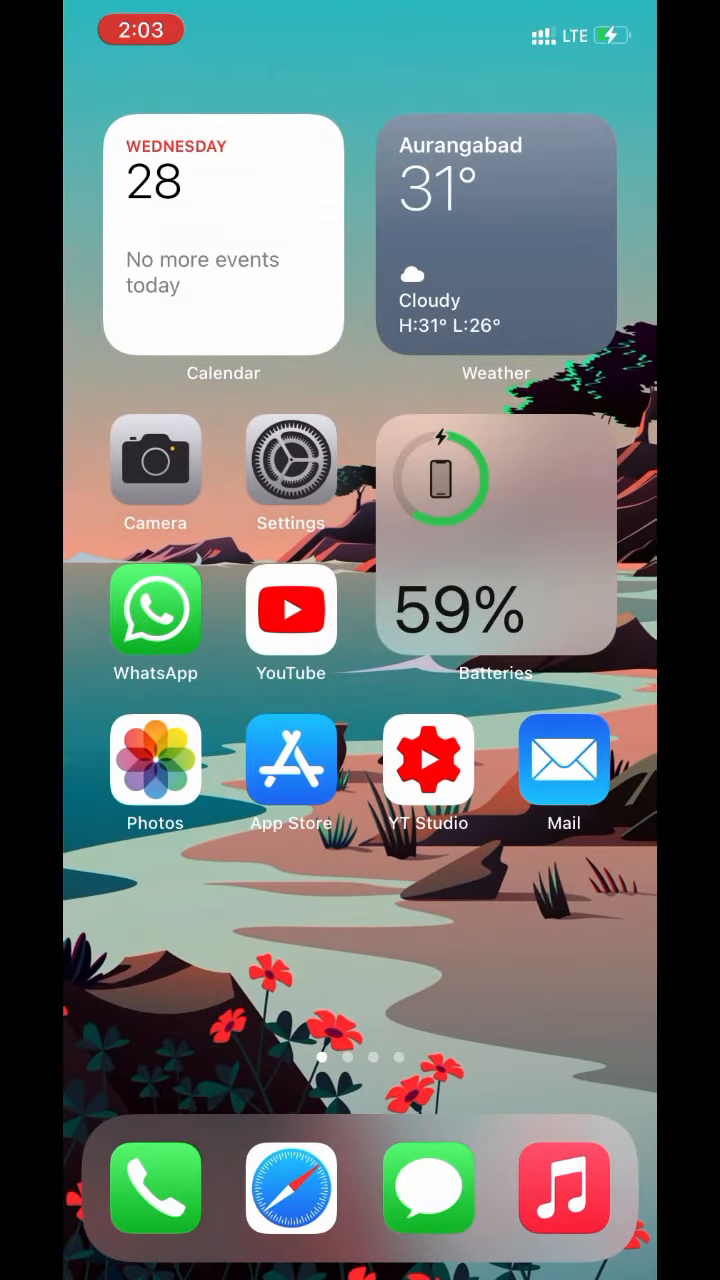
View the four items in iCloud Drive and preview photo IMG_0096 before returning to the list.
{"action": "scroll", "scroll_direction": "left", "scroll_amount": 3}
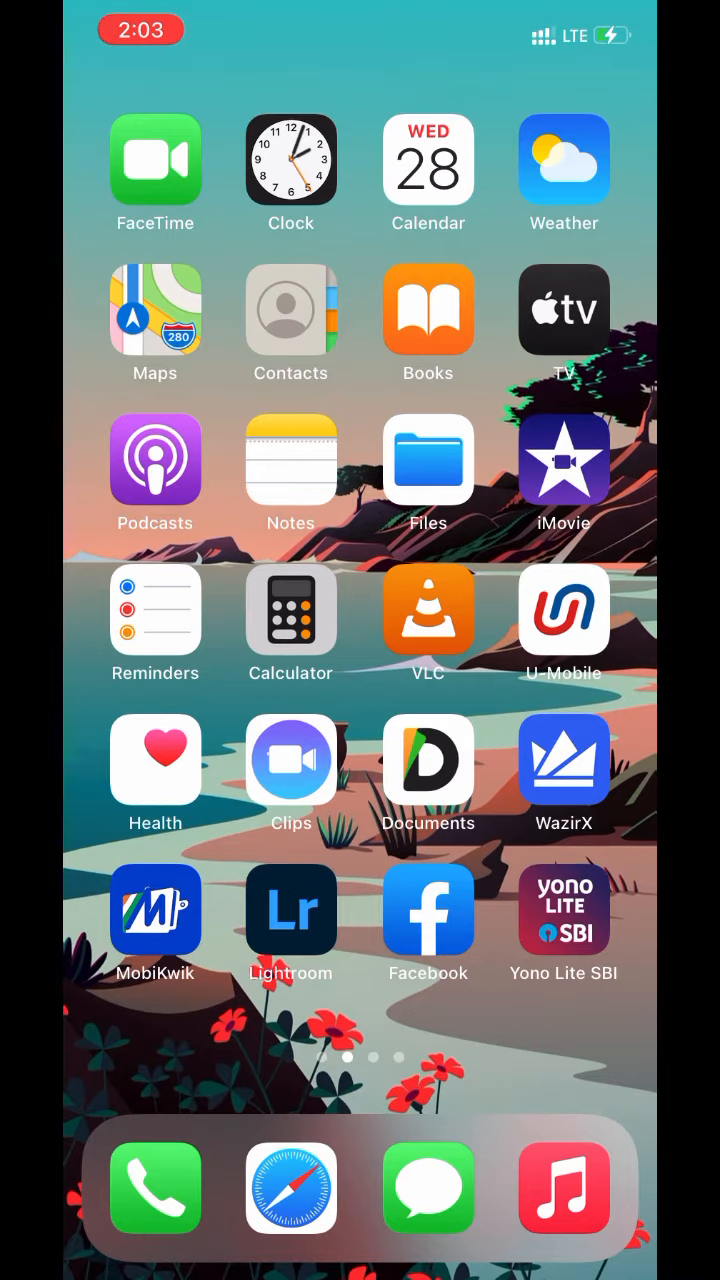
{"action": "left_click", "coordinate": [428, 460]}
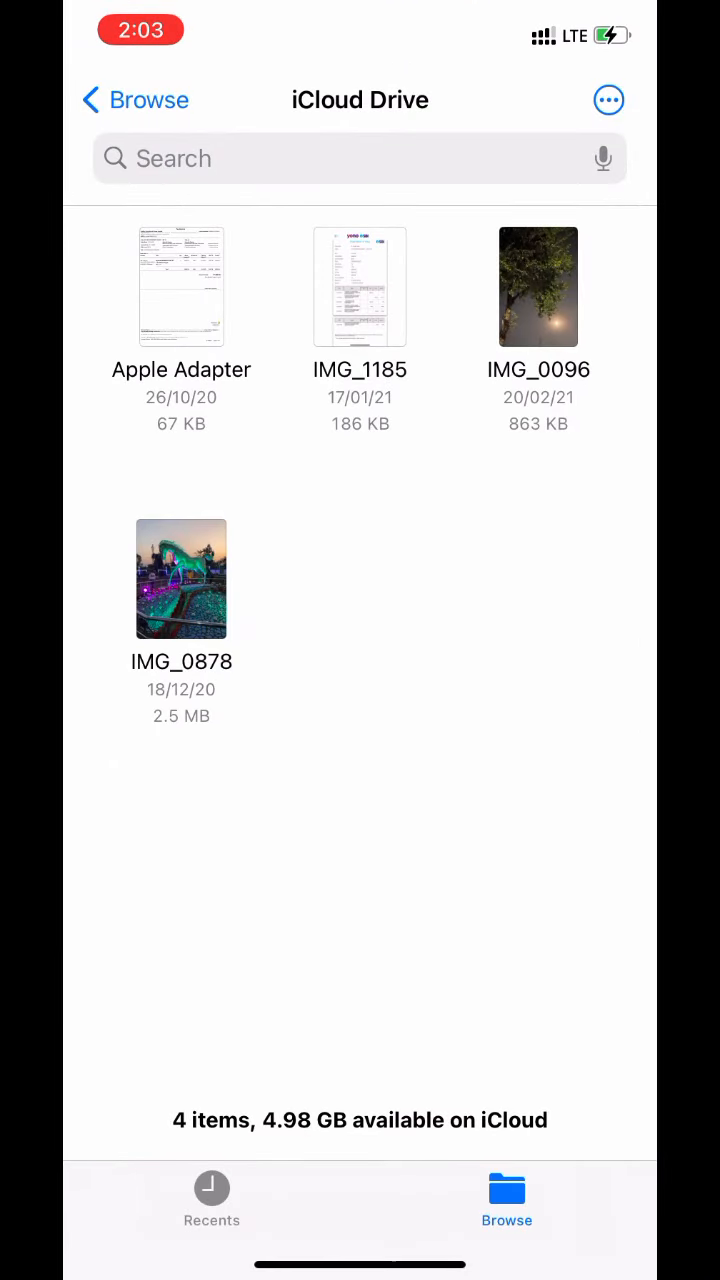
{"action": "left_click", "coordinate": [538, 288]}
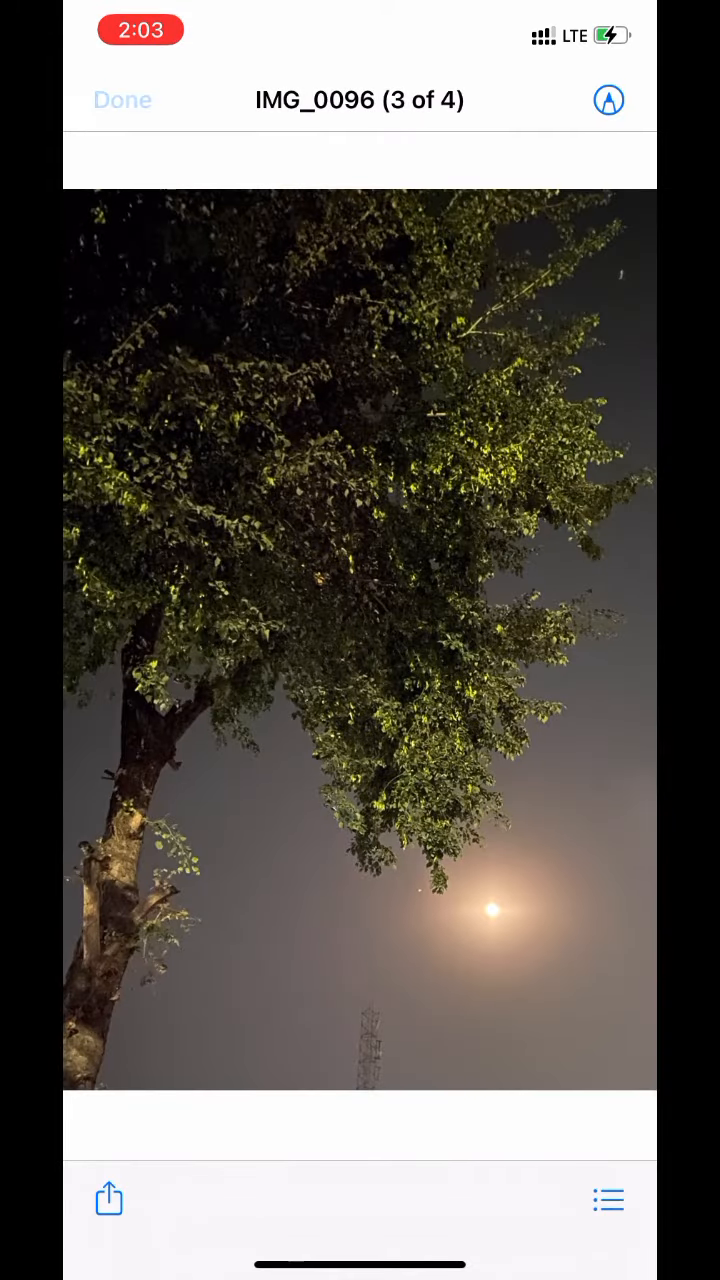
{"action": "left_click", "coordinate": [122, 100]}
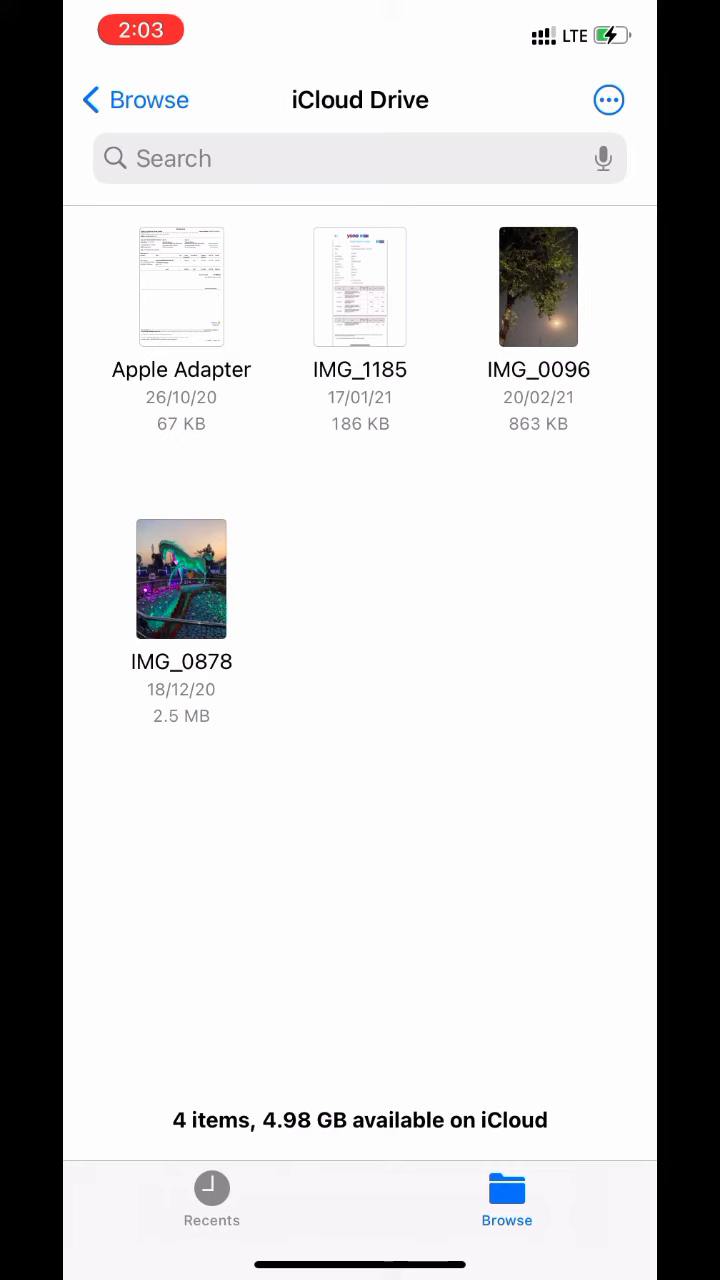